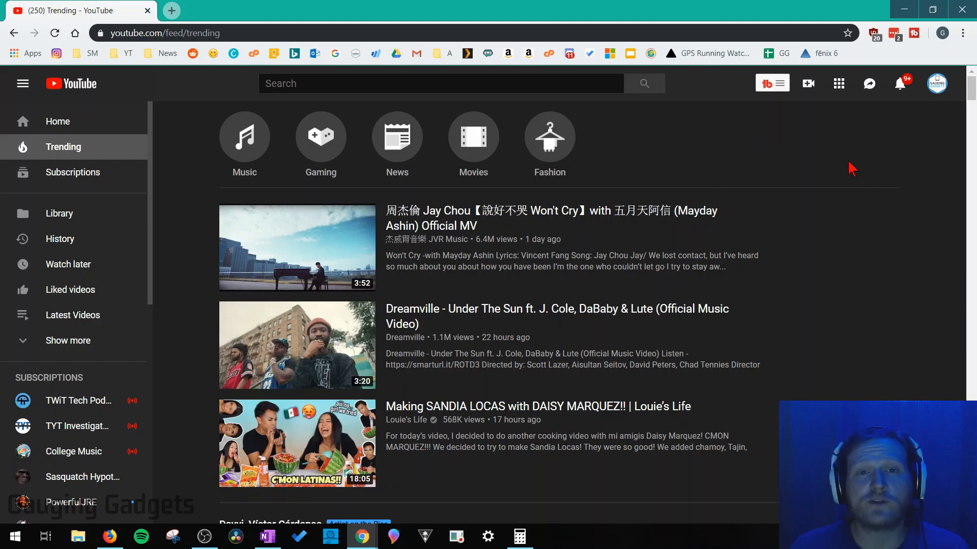
mouse_move(841, 175)
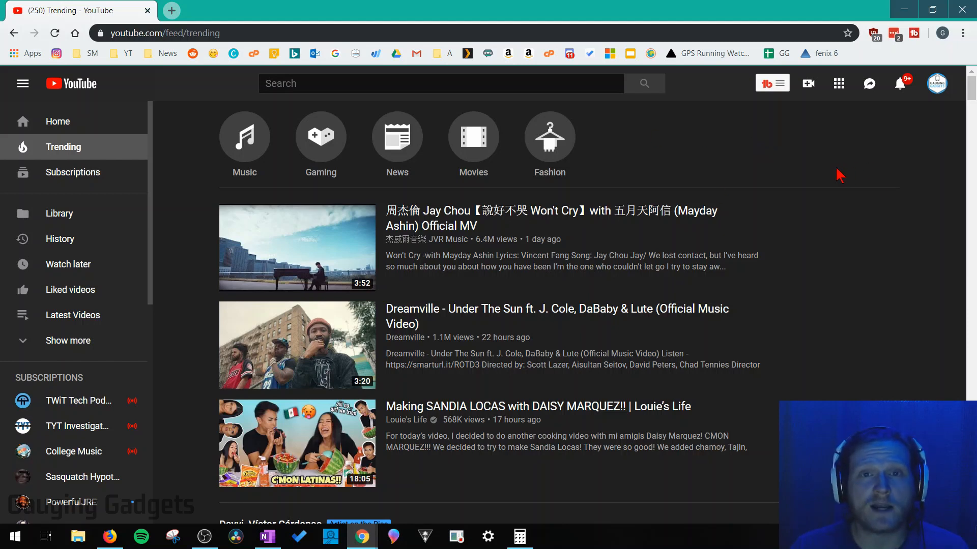
mouse_move(916, 158)
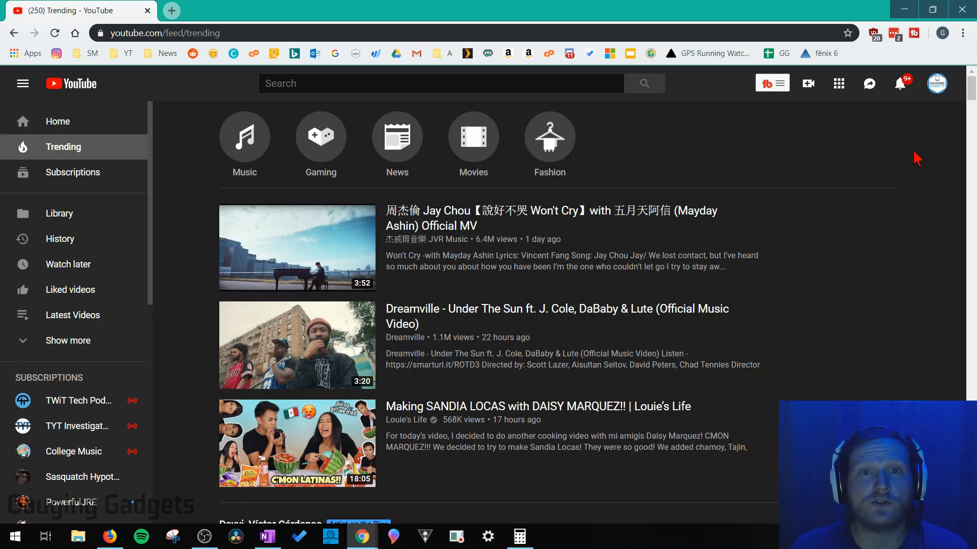
mouse_move(797, 146)
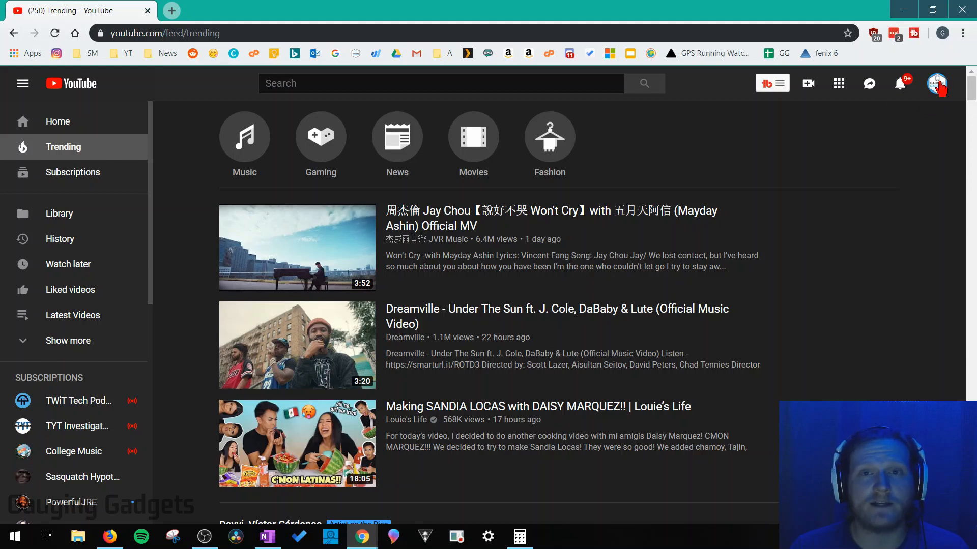
From the avatar menu's Settings page, reach the 'See all my channels or create a new channel' list
left_click(936, 85)
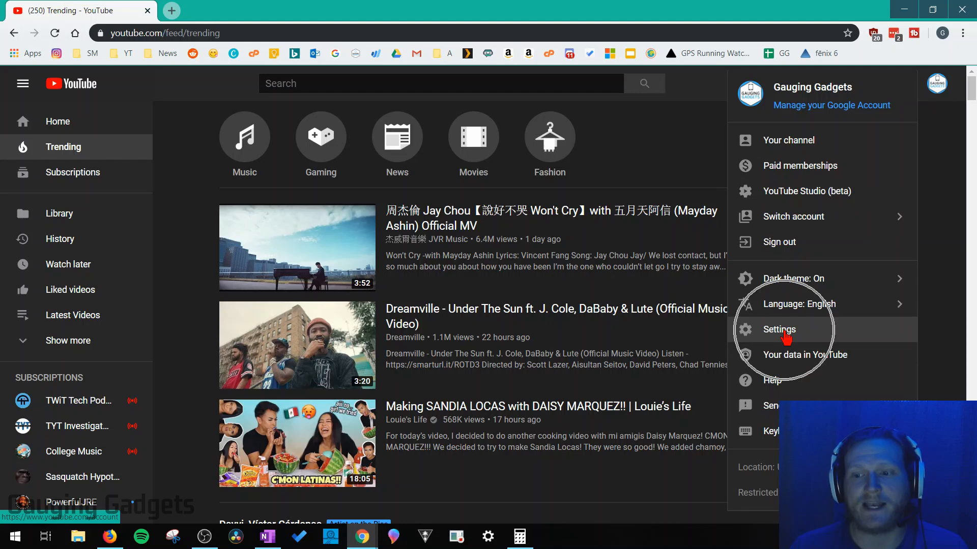
left_click(779, 329)
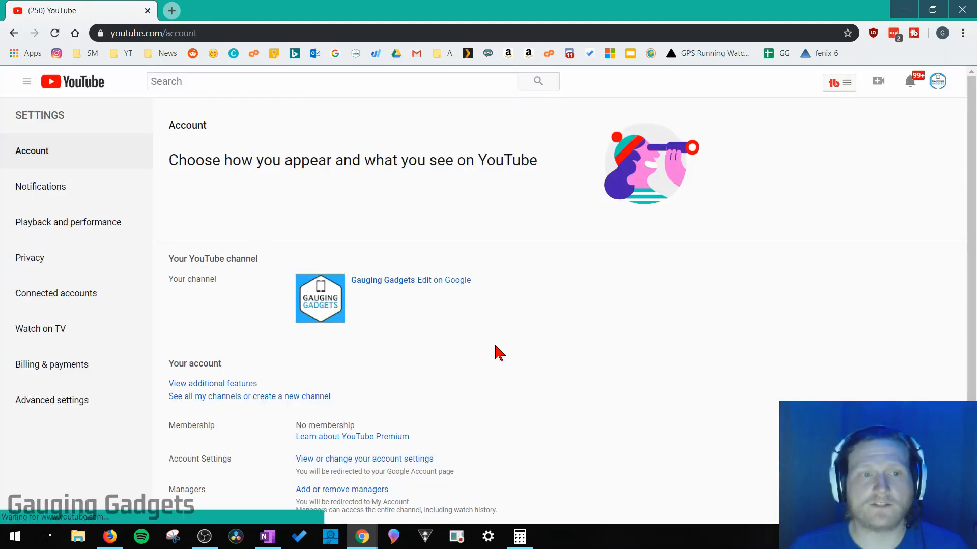
mouse_move(461, 126)
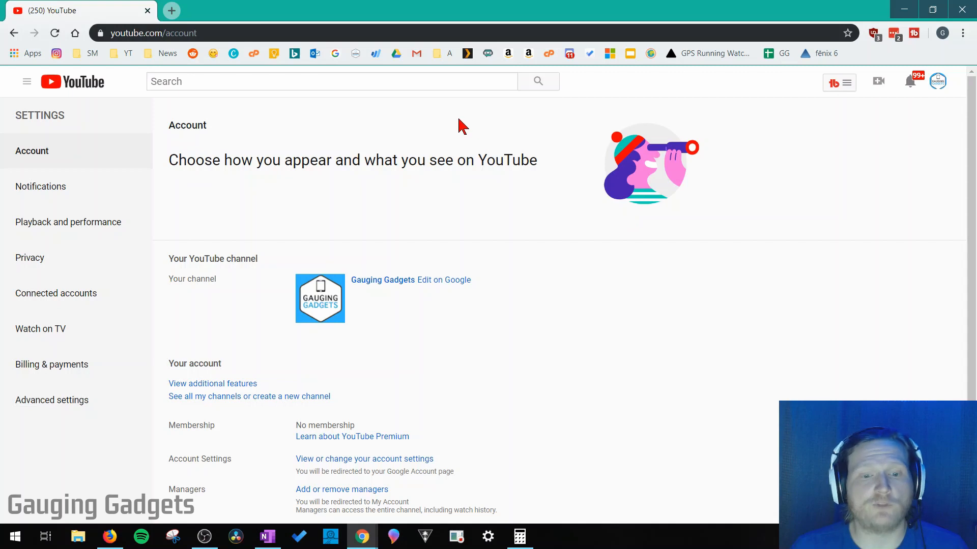
scroll("down", 3)
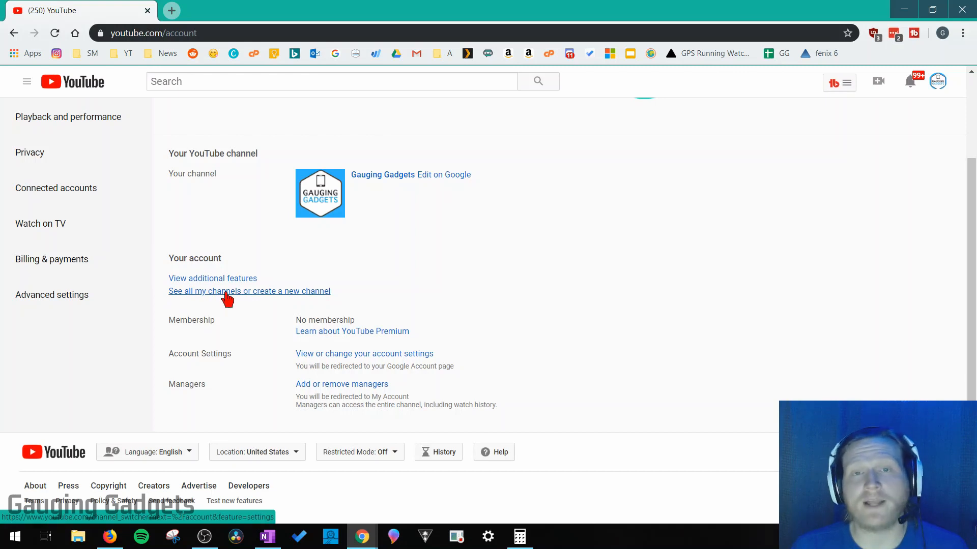
mouse_move(260, 298)
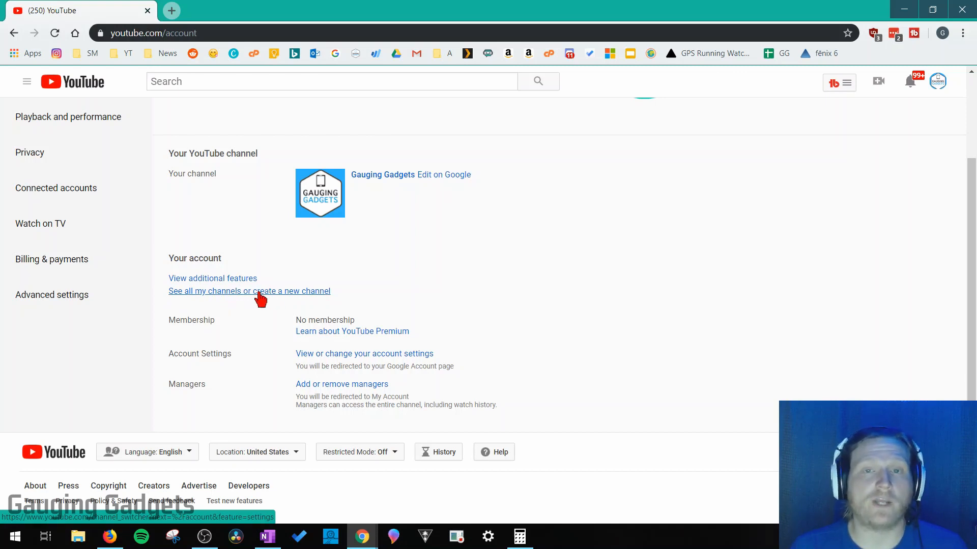
left_click(250, 291)
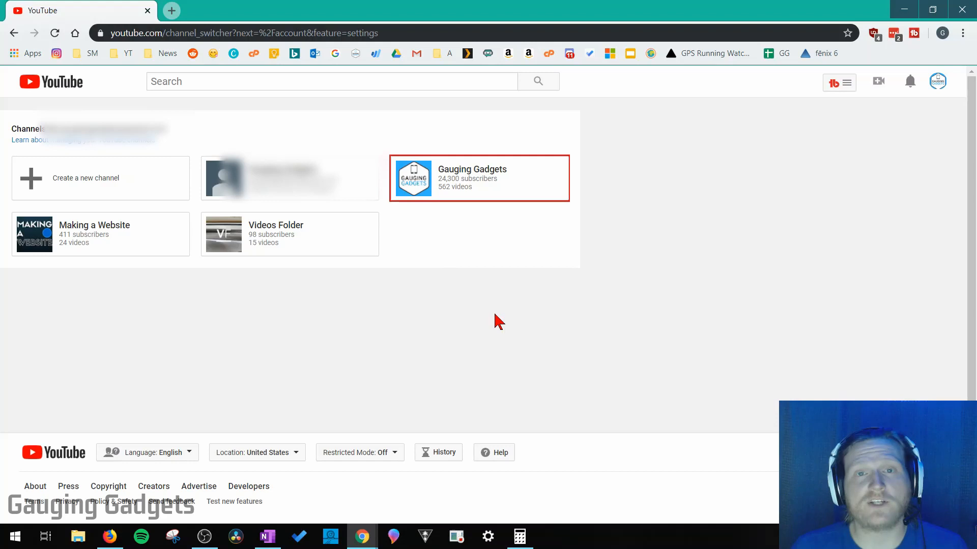
mouse_move(471, 279)
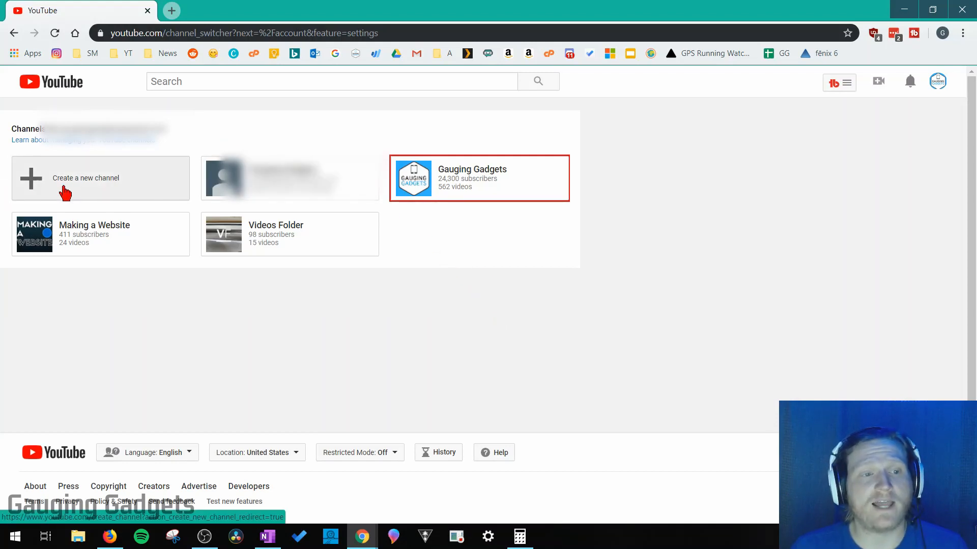
Start a new channel and create a Brand Account named 'Smartwatch Tutorials'
left_click(86, 177)
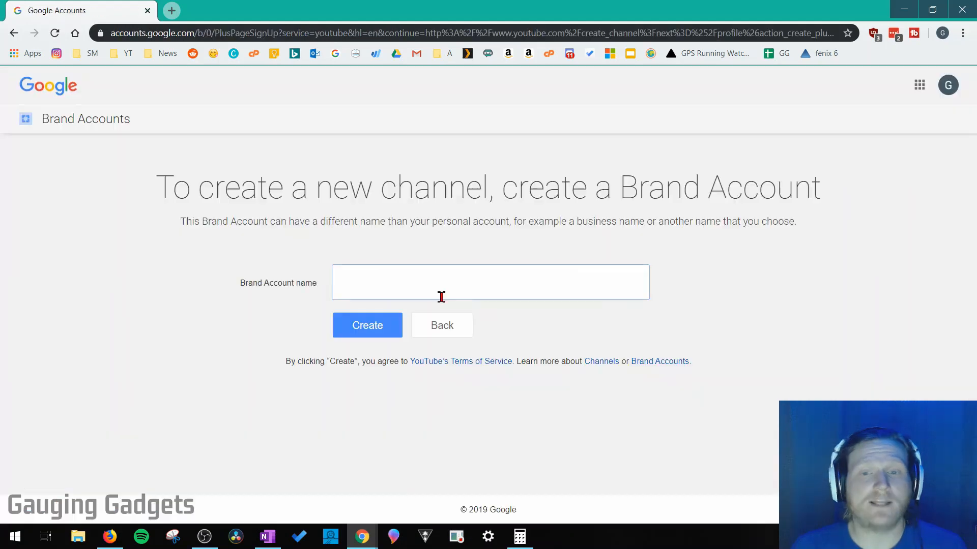
left_click(491, 282)
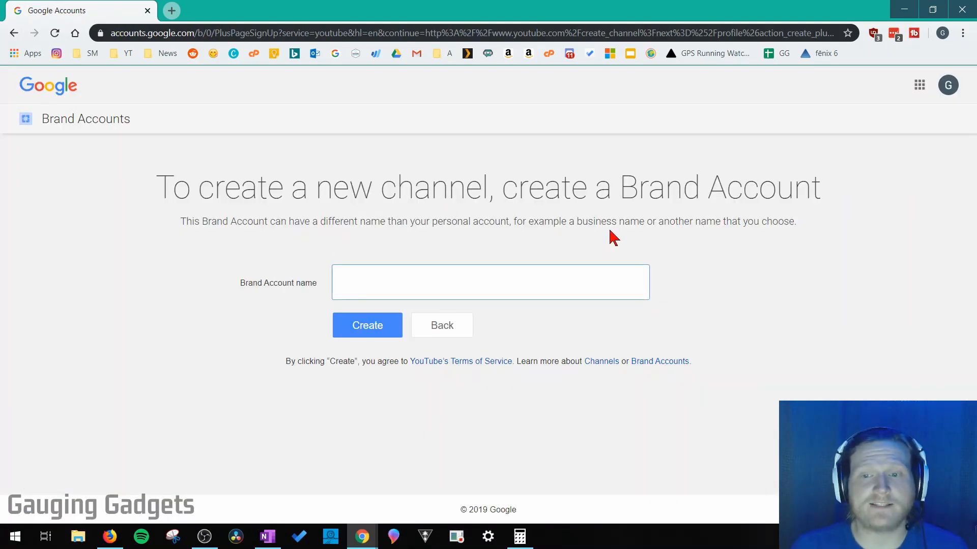
left_click(490, 282)
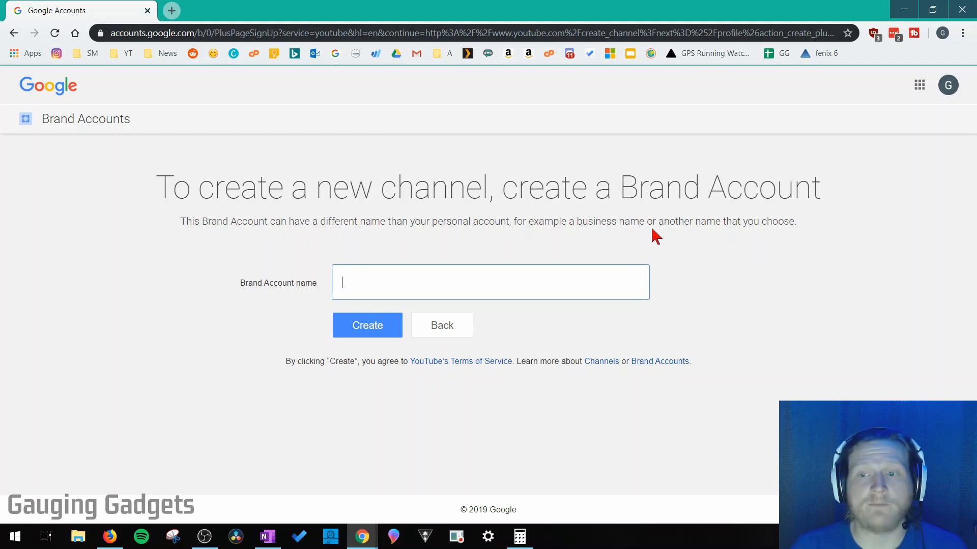
mouse_move(456, 265)
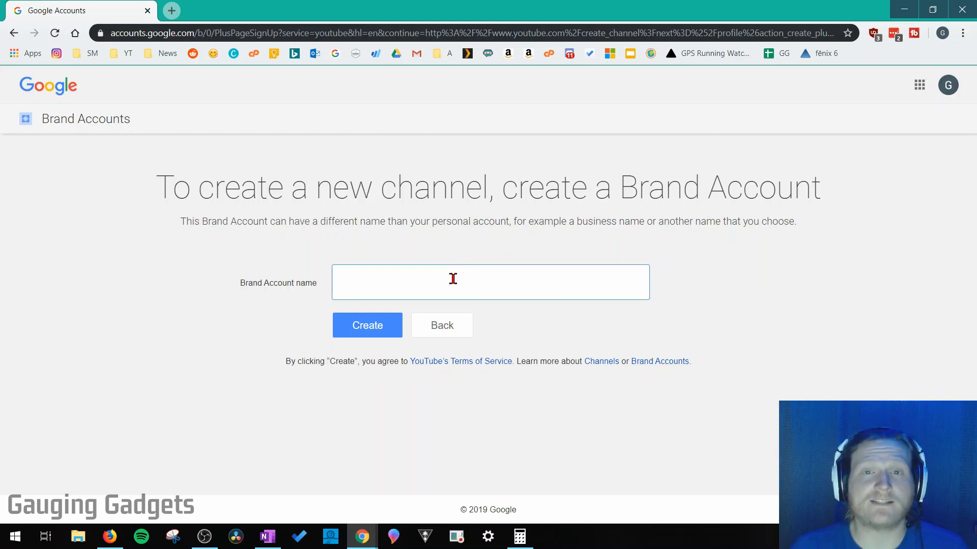
mouse_move(438, 245)
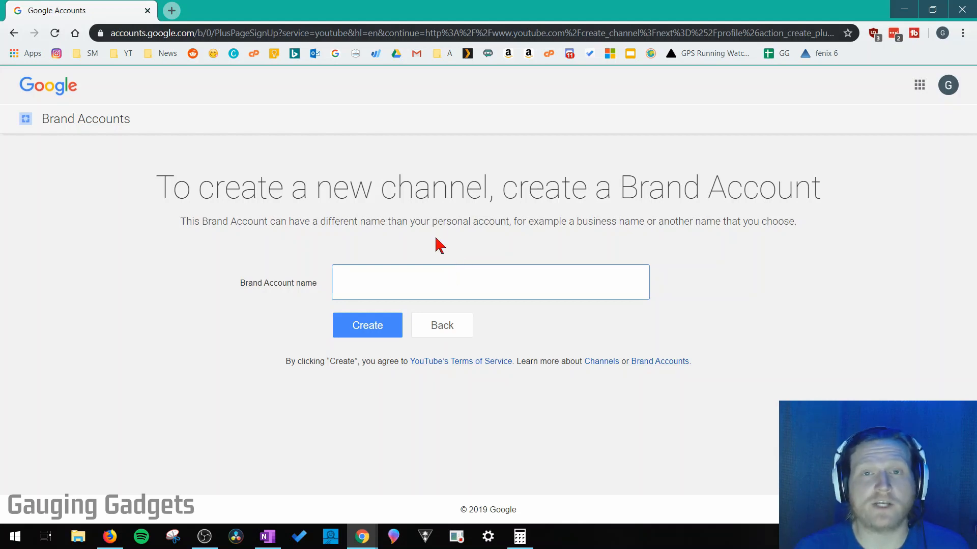
type("Smartwatch Tutorials")
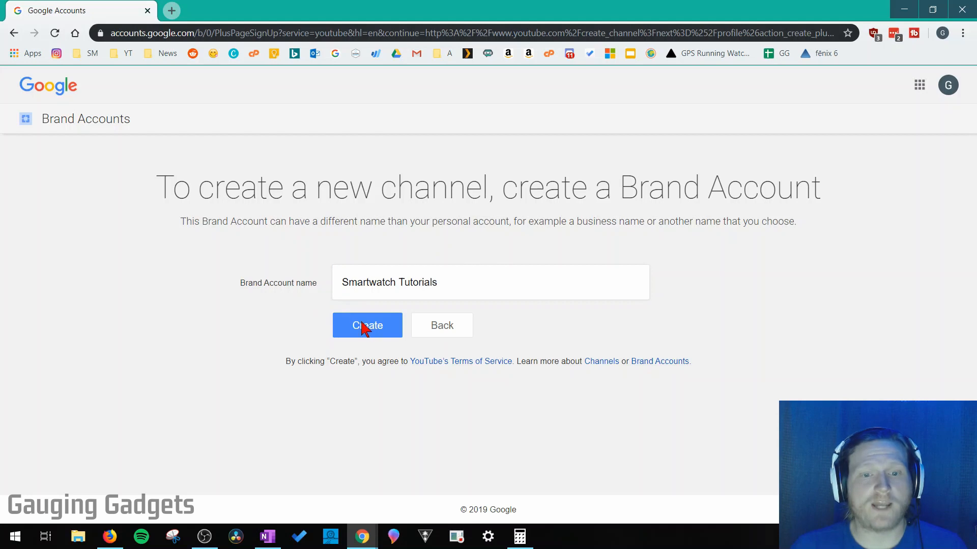
left_click(367, 326)
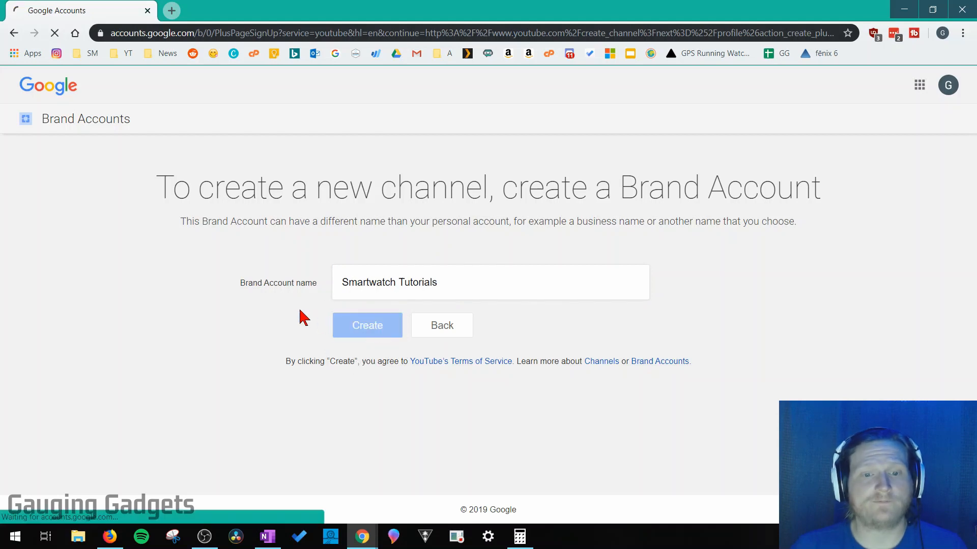
Confirm creation and land on the empty Smartwatch Tutorials channel home page
left_click(368, 325)
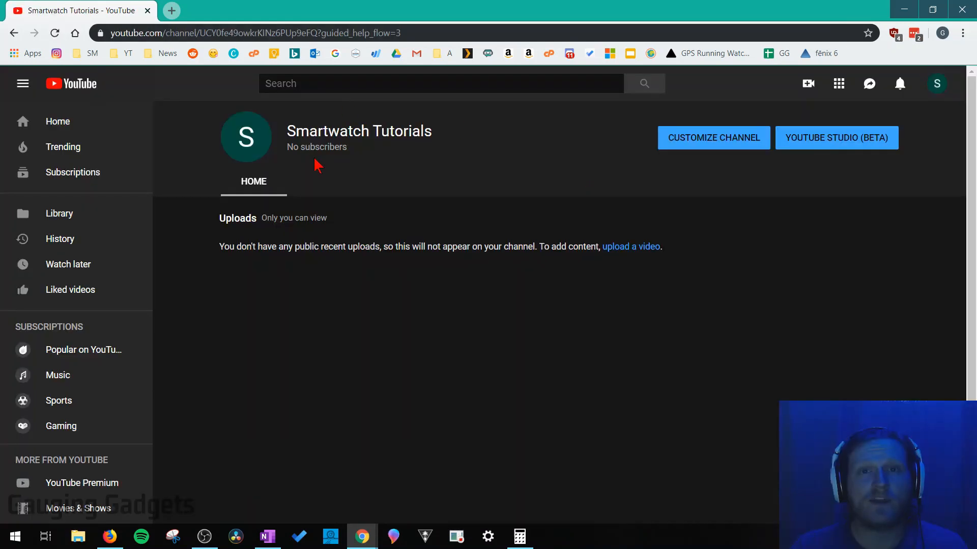
mouse_move(706, 158)
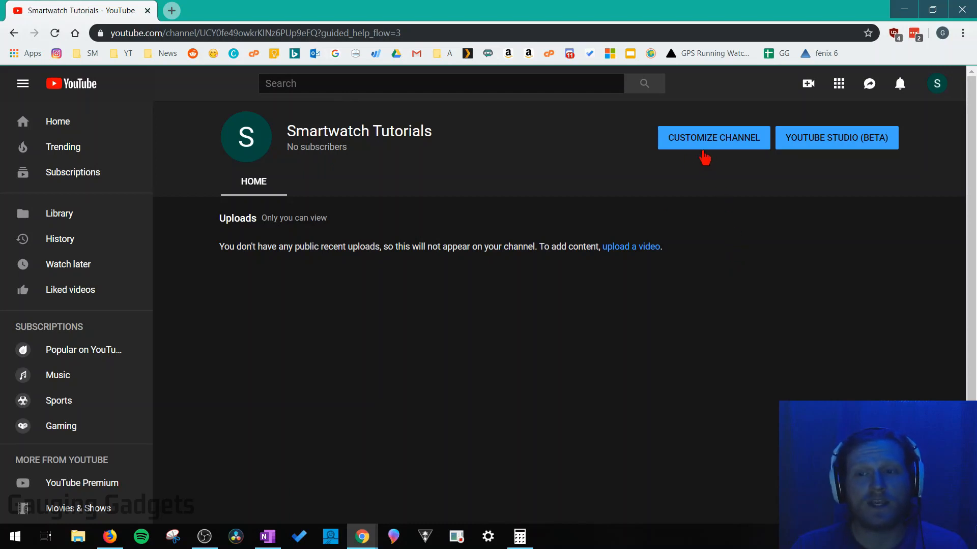
mouse_move(664, 257)
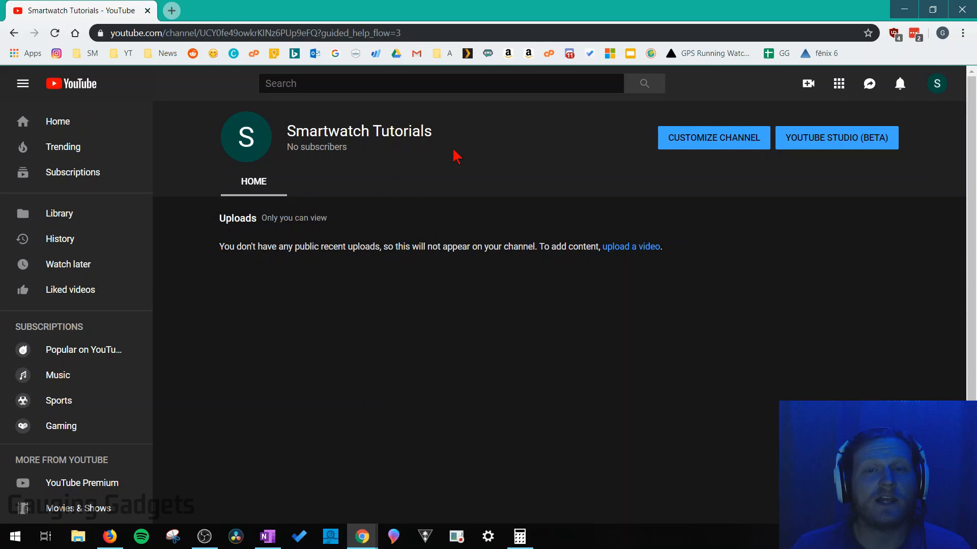
mouse_move(769, 277)
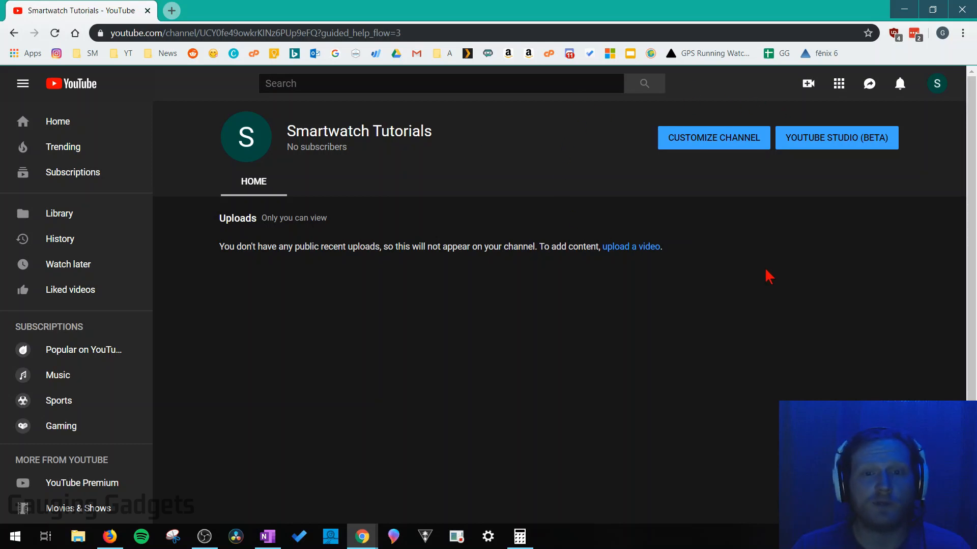